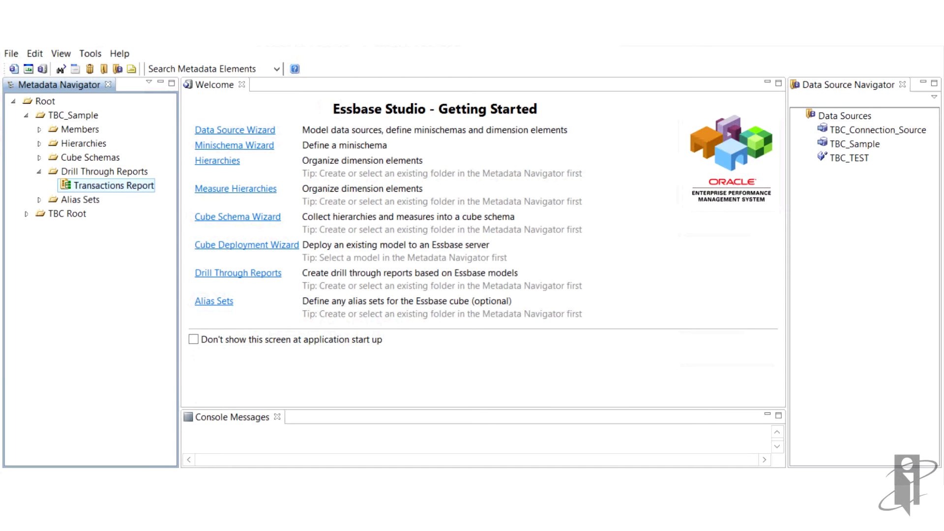
Open the Transactions Report under Drill Through Reports for editing from Metadata Navigator.
right_click(111, 186)
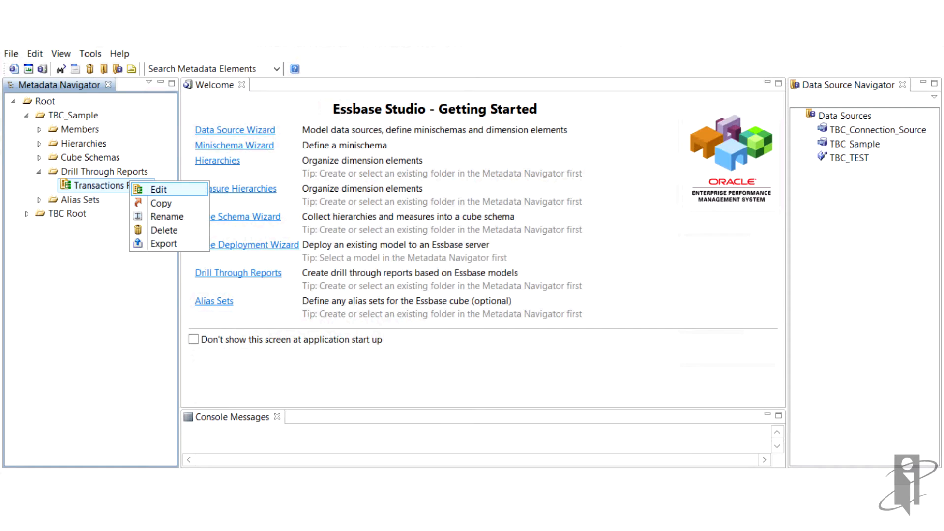
click(159, 189)
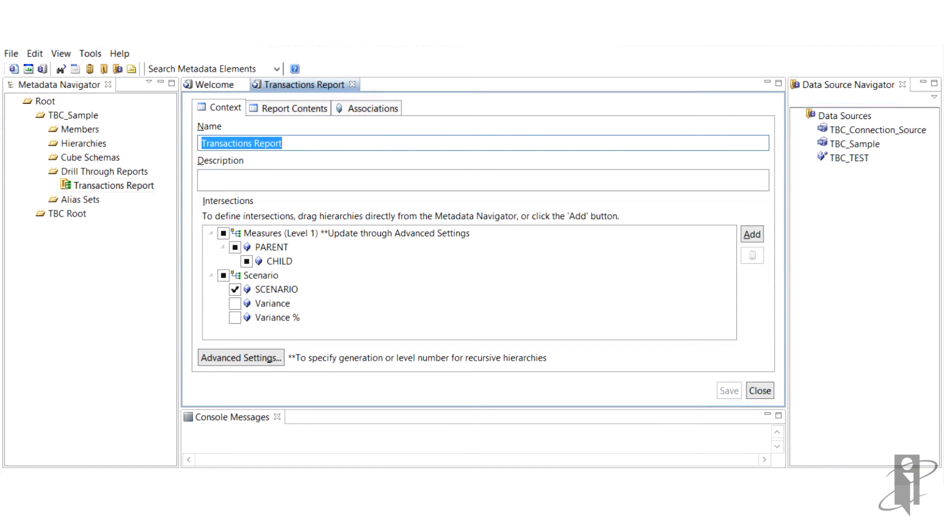
click(272, 142)
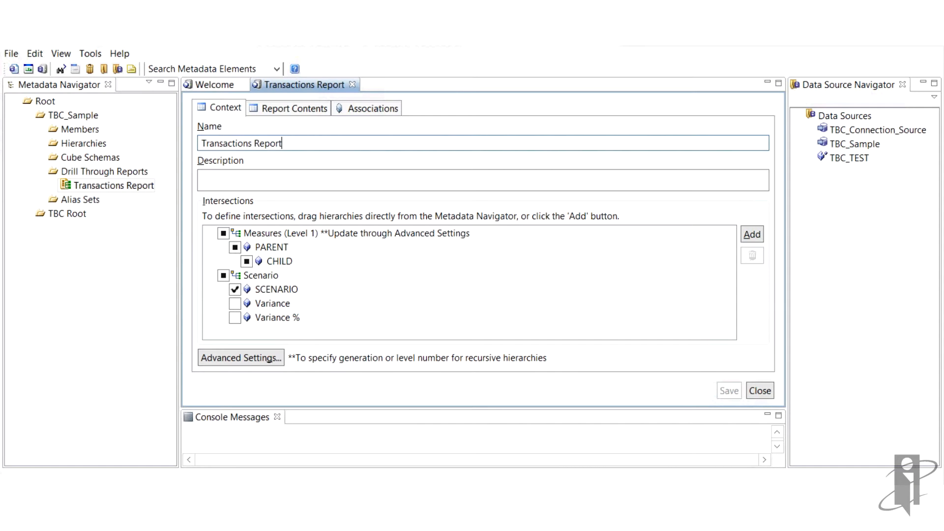
Review the Report Contents: relational type, AMOUNT column from TBC_Sample, user-defined SQL enabled.
click(293, 108)
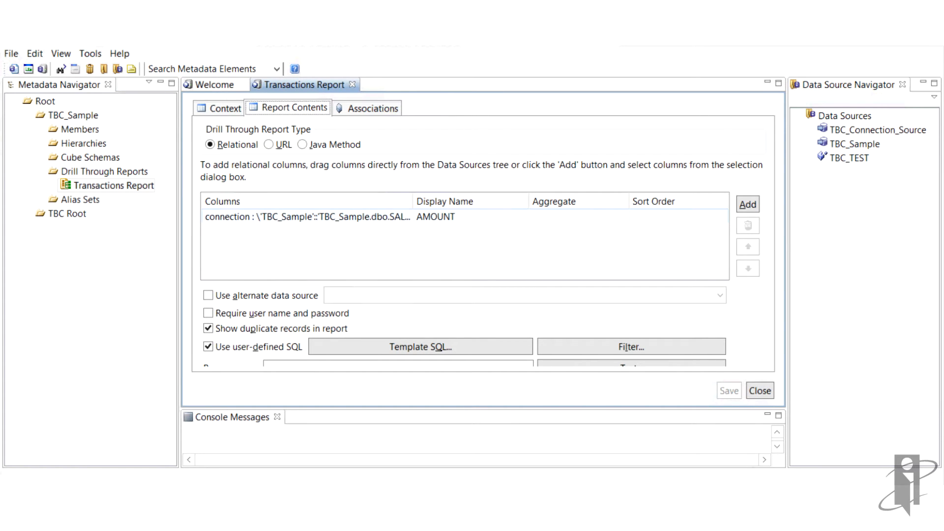
click(209, 313)
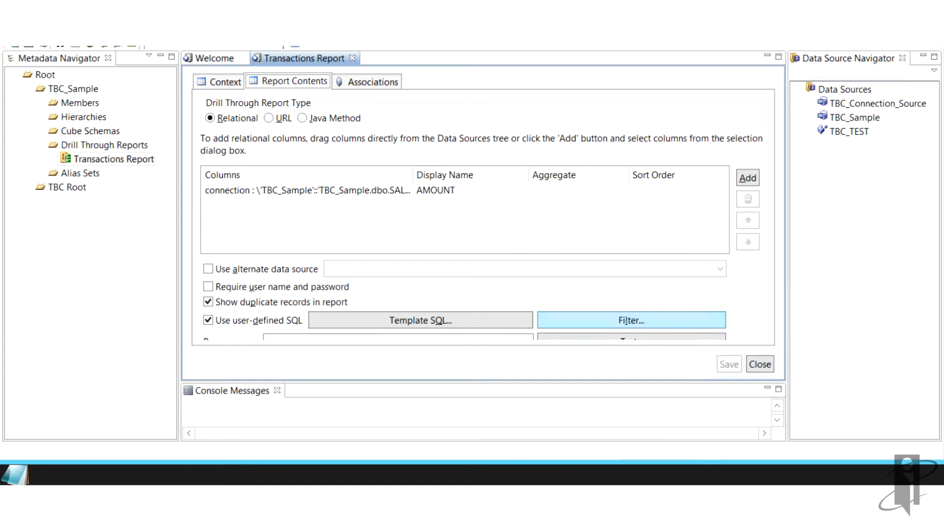
mouse_move(632, 320)
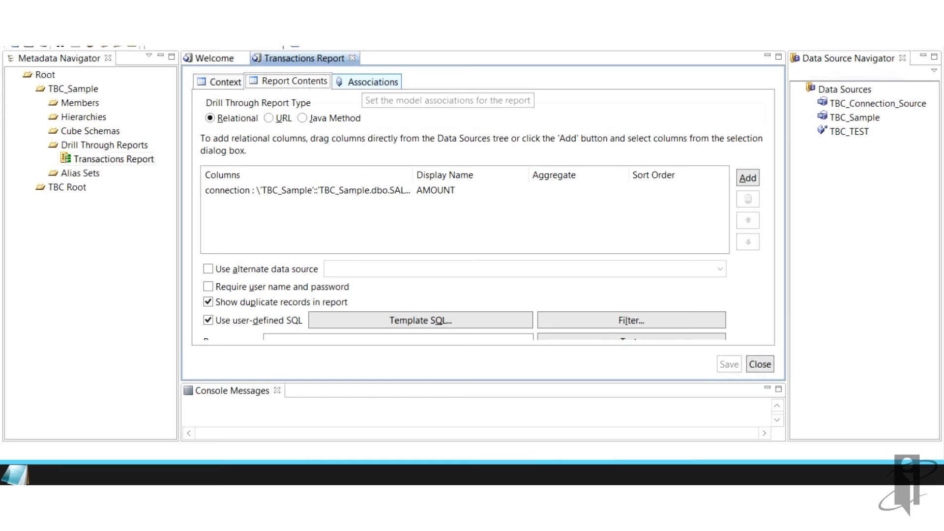
click(373, 81)
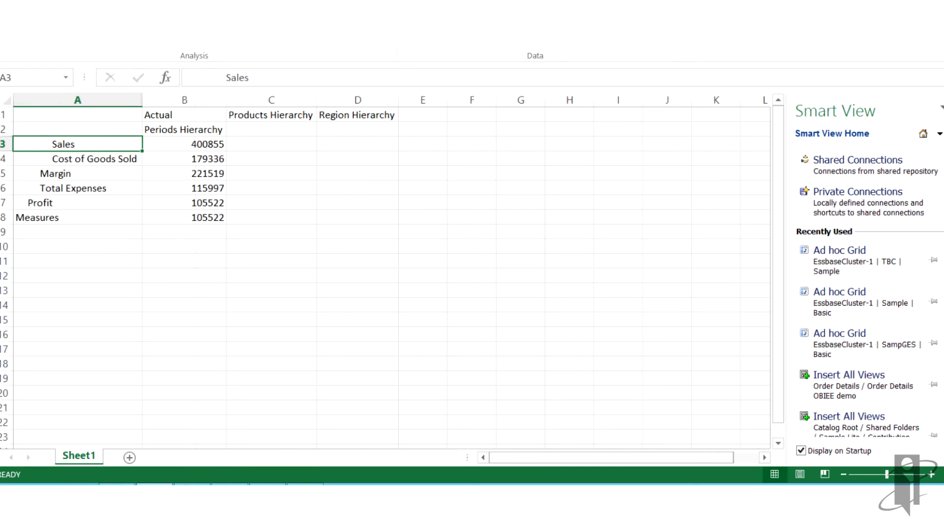
Drill through on Sales value 400855 in B3 to open Sheet7 of transaction detail, then return to Sheet1.
click(183, 144)
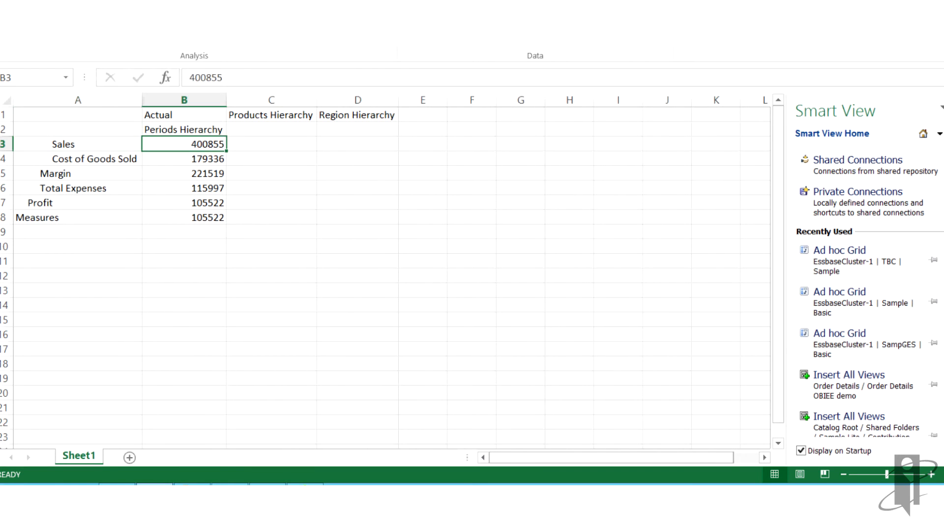
click(127, 455)
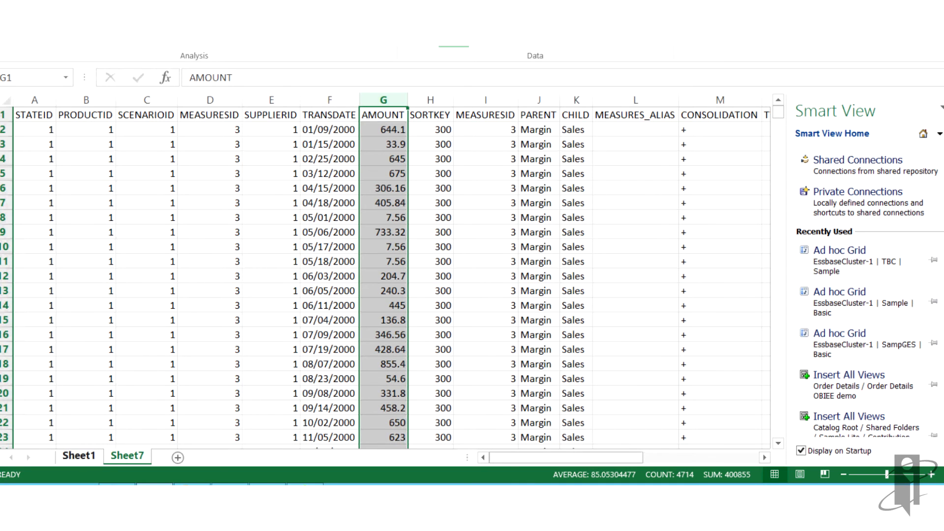
click(79, 456)
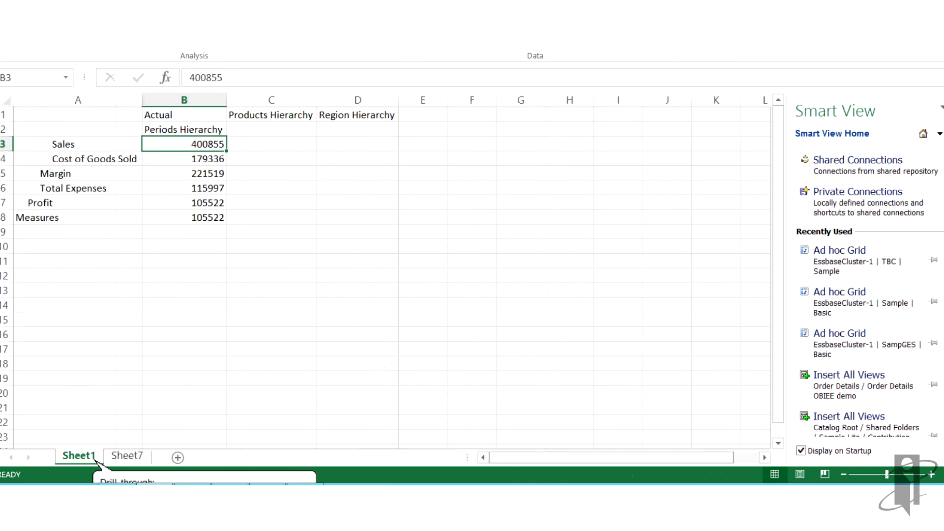